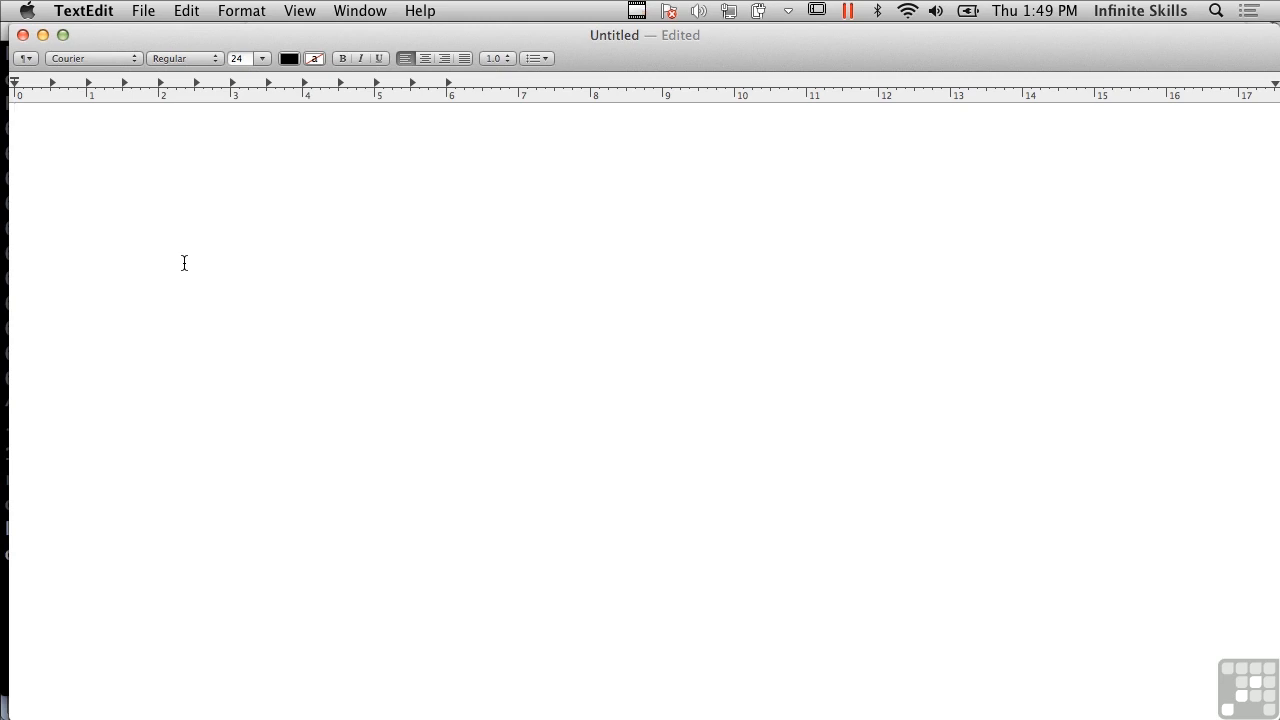
Write the Courier lines from 'how are you?' through 'underground' with a blank line after the second.
{"action": "type", "text": "how are you?"}
{"action": "type", "text": "unde"}
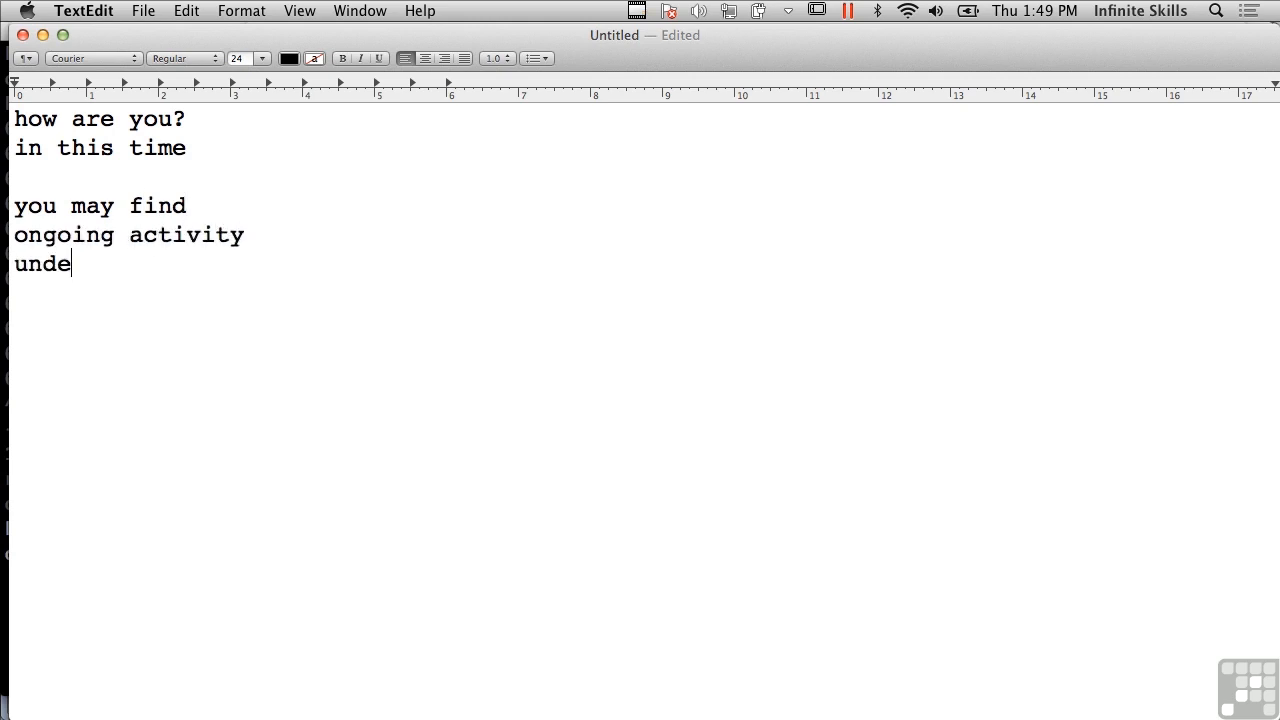
{"action": "type", "text": "rground"}
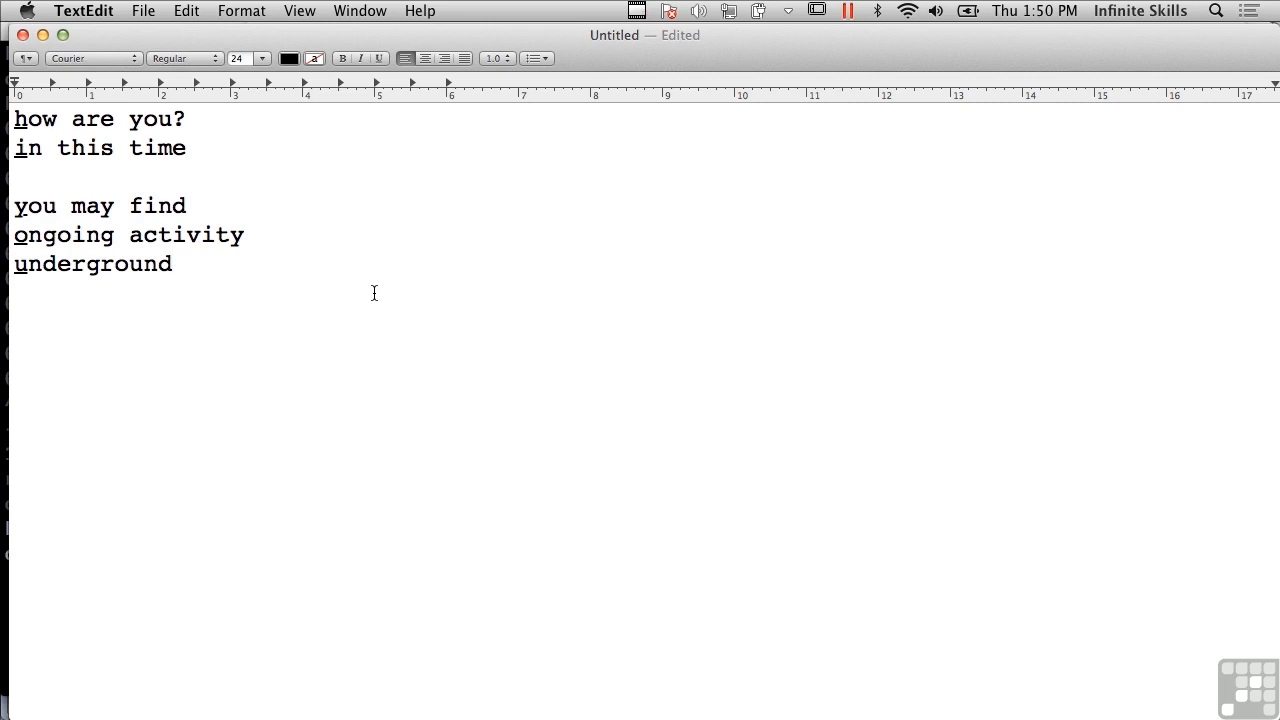
Deselect the text so the five underlined initials reveal the hidden message.
{"action": "left_click", "coordinate": [172, 263]}
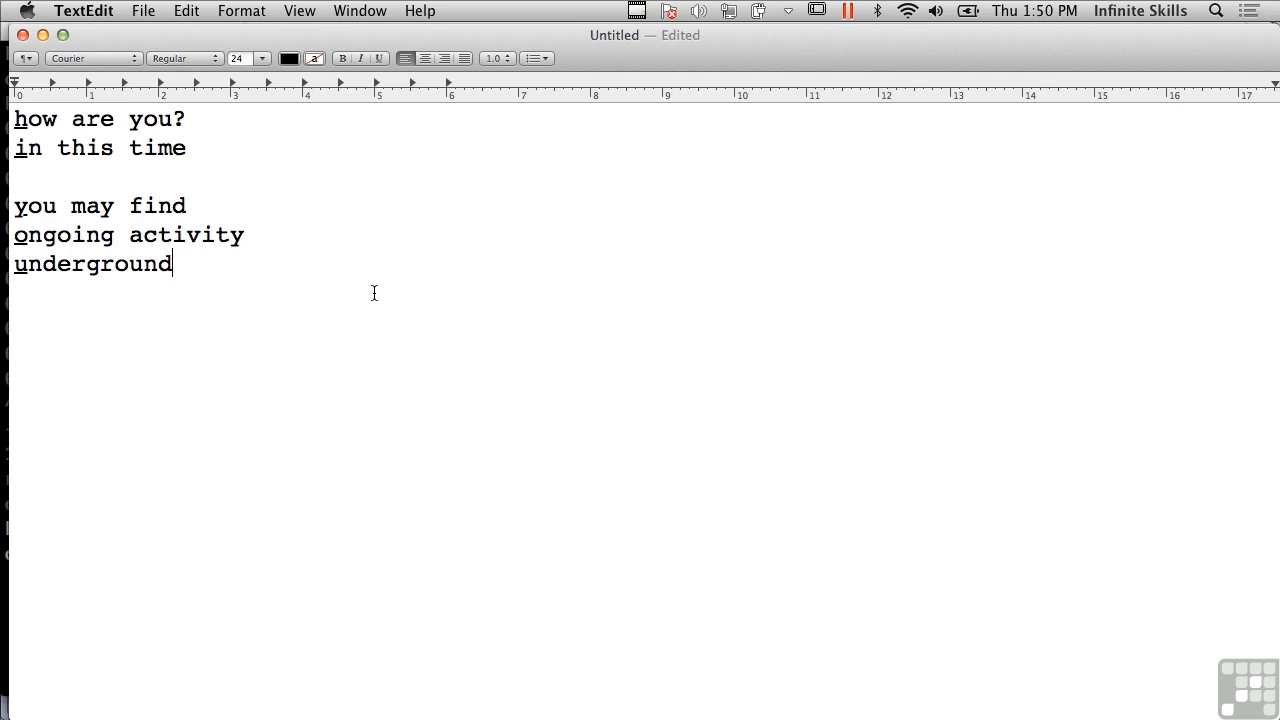